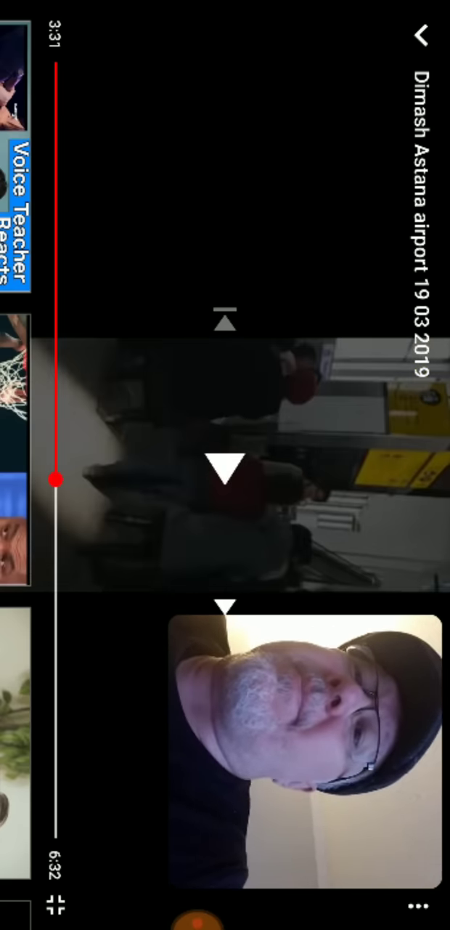
Rewind the Dimash Astana airport video back to 0:00 and let it play.
left_click_drag(57, 480, 57, 70)
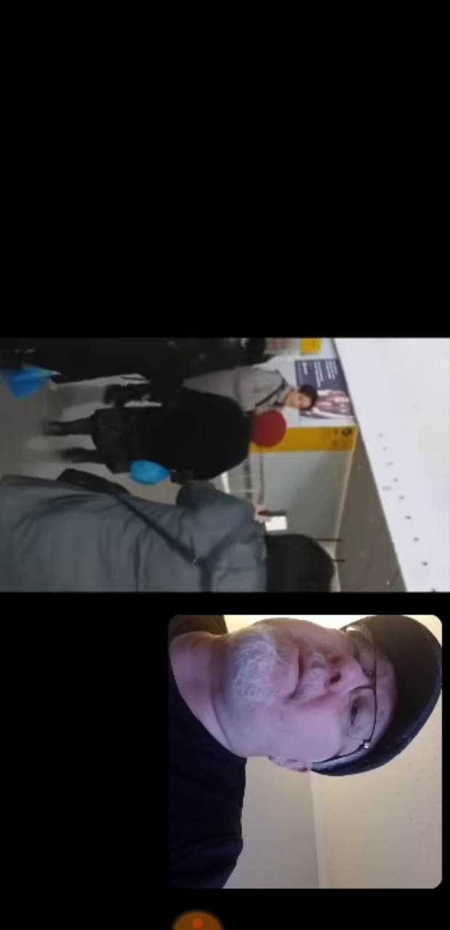
Play the airport footage from 0:00 and pause it at 3:32 of 6:32.
left_click(225, 465)
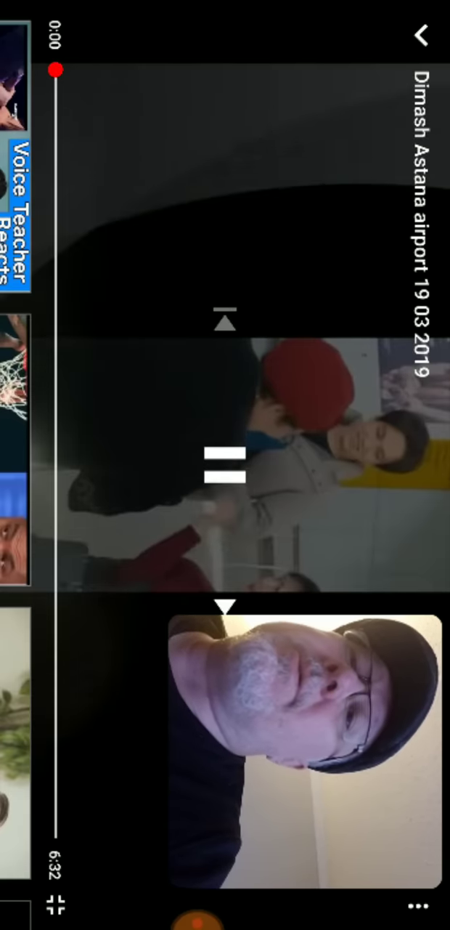
left_click(226, 465)
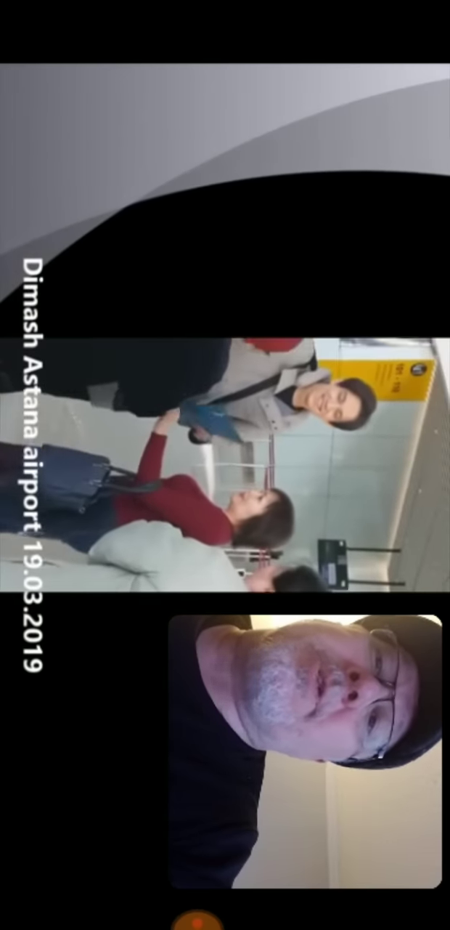
left_click(225, 464)
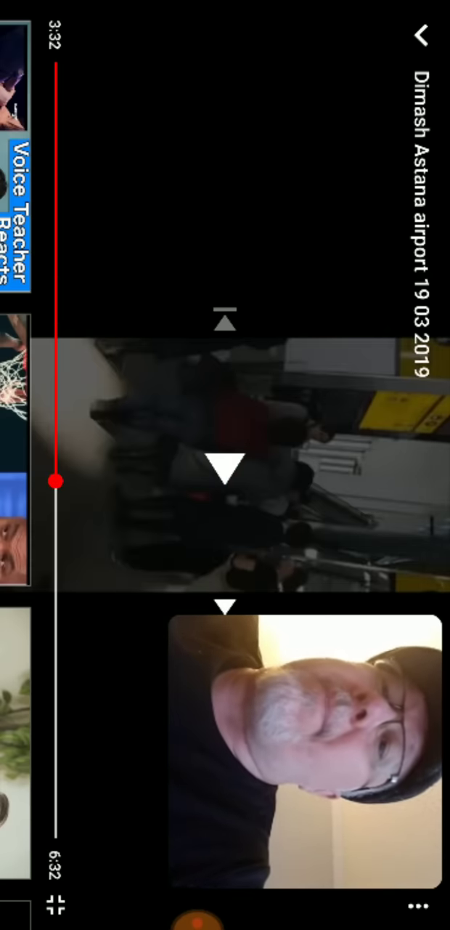
Resume from 3:32, pause briefly at 3:55, then continue playing toward 3:57.
left_click(226, 468)
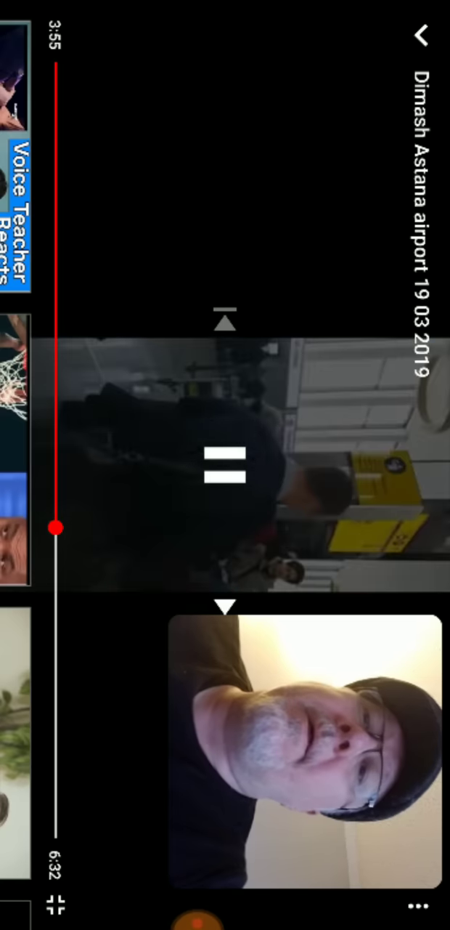
left_click(225, 468)
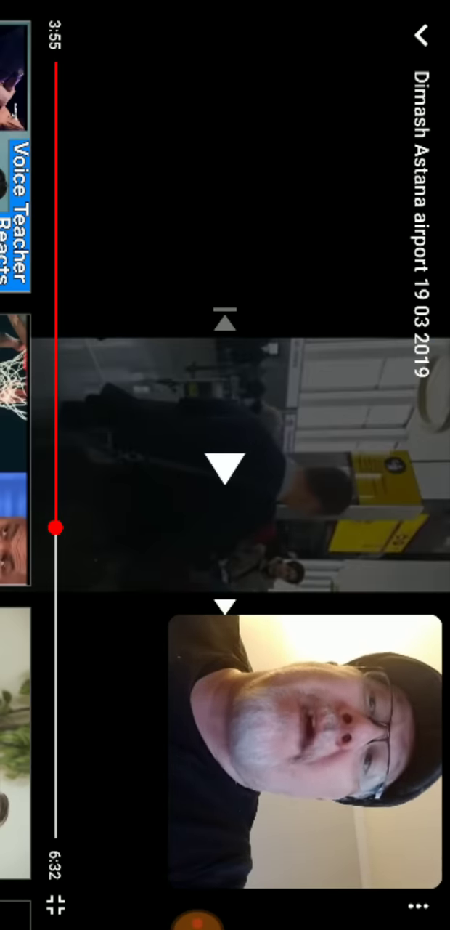
left_click(227, 468)
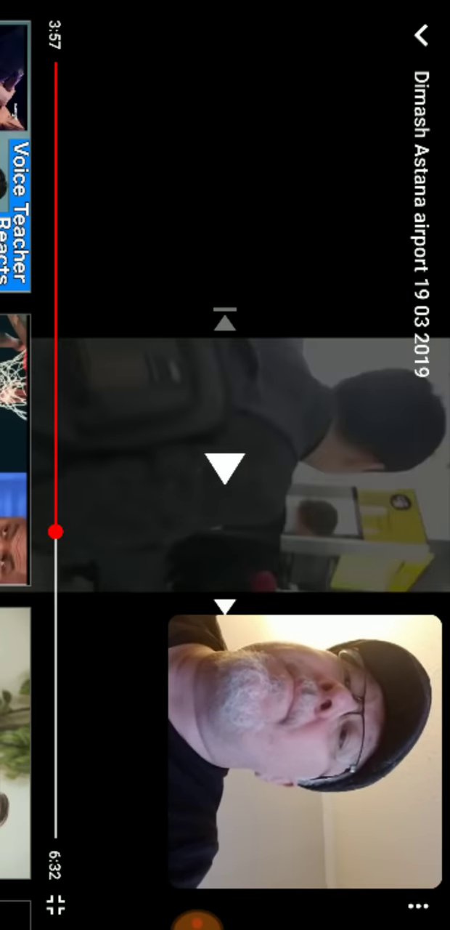
Resume the footage from 3:57 and let it run to about 4:20.
left_click(225, 468)
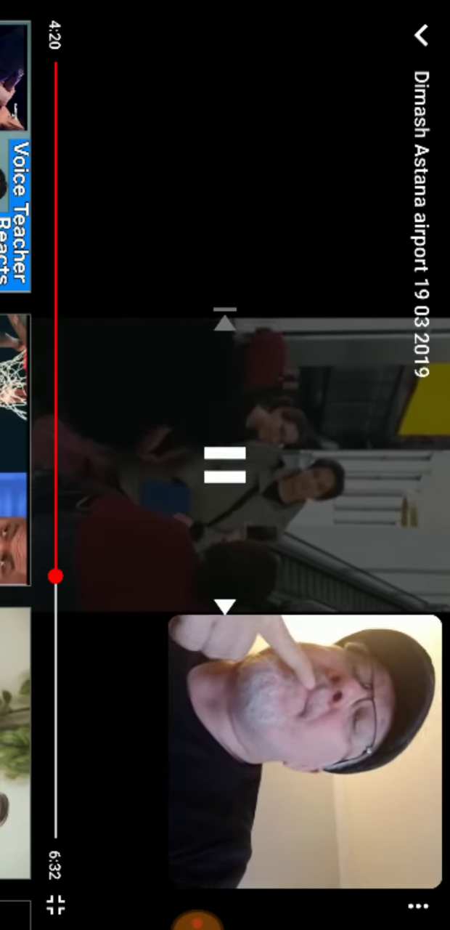
Hide the player controls and keep the footage playing past 4:20.
left_click(225, 465)
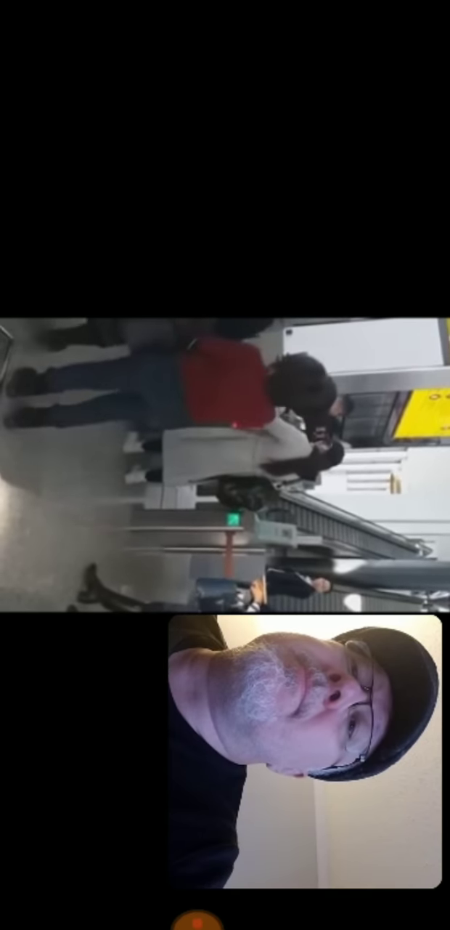
left_click(225, 472)
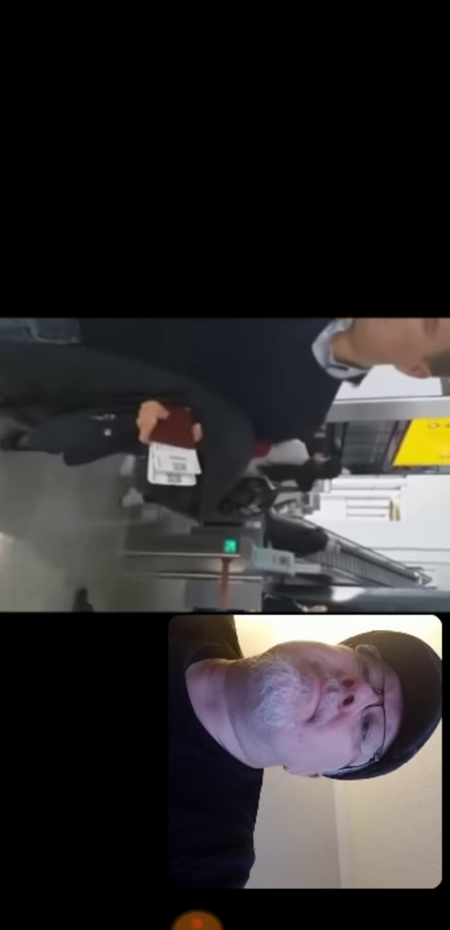
Pause at 4:56, resume, and check the position once playback reaches 5:14.
left_click(225, 465)
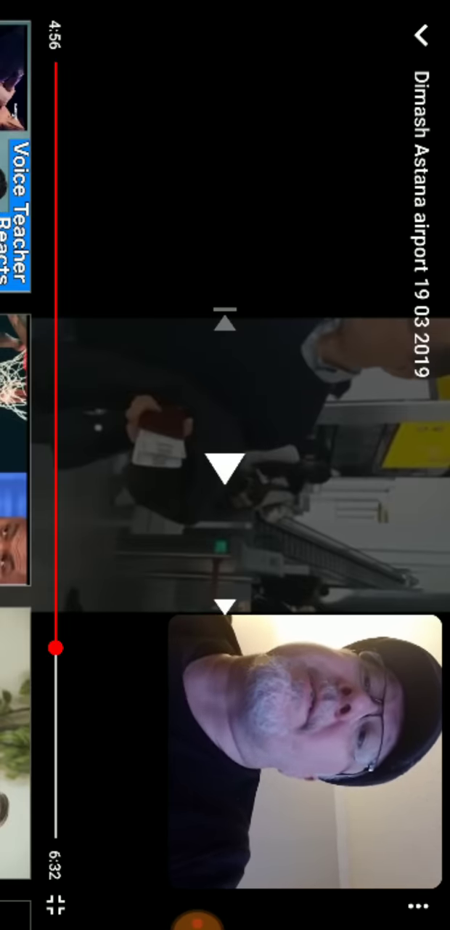
left_click(225, 464)
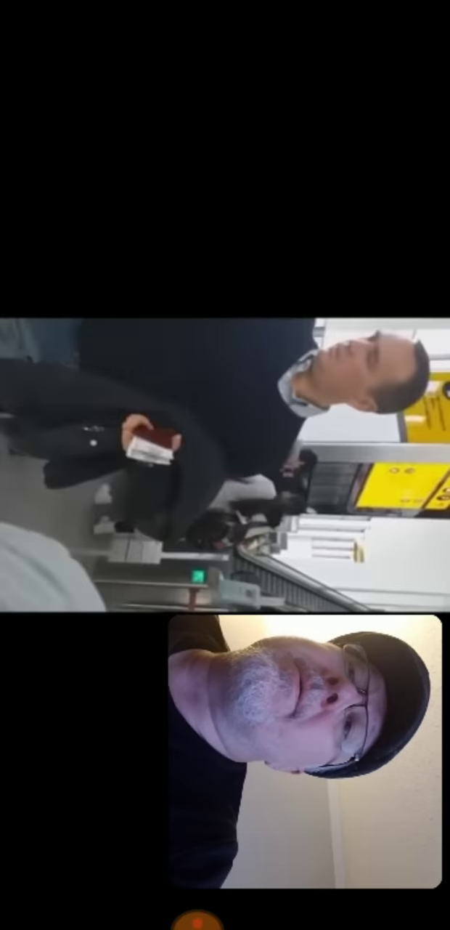
left_click(225, 465)
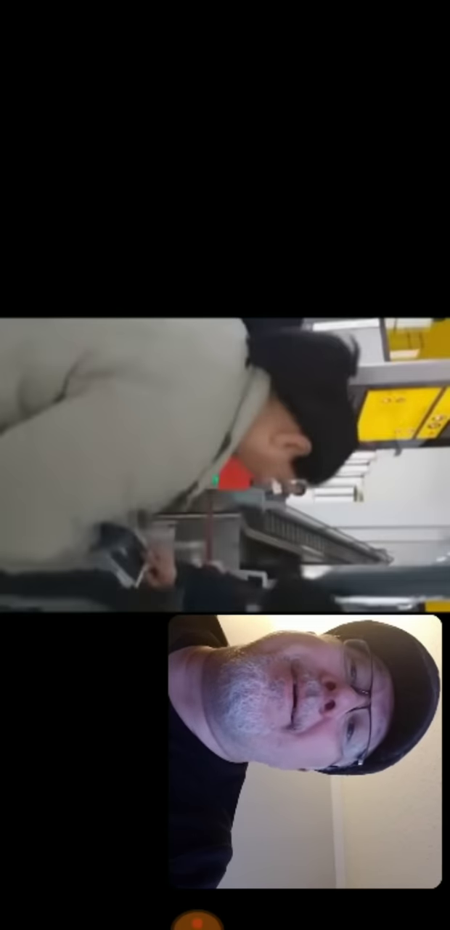
left_click(225, 472)
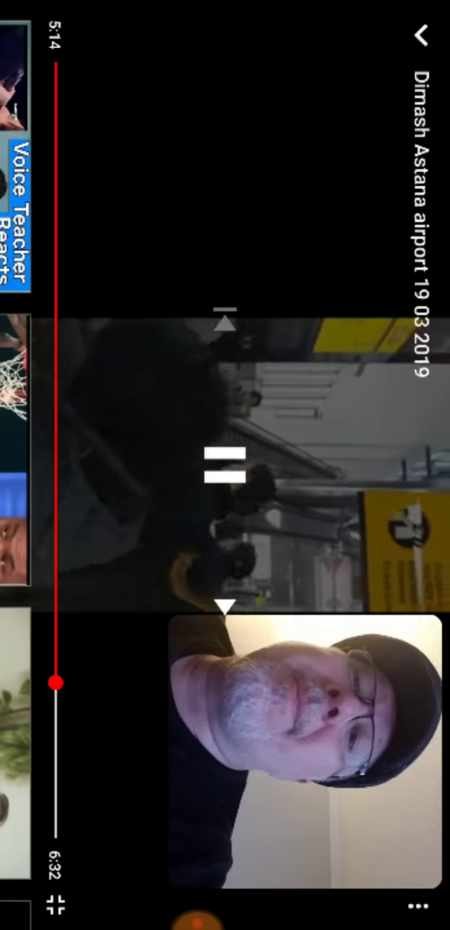